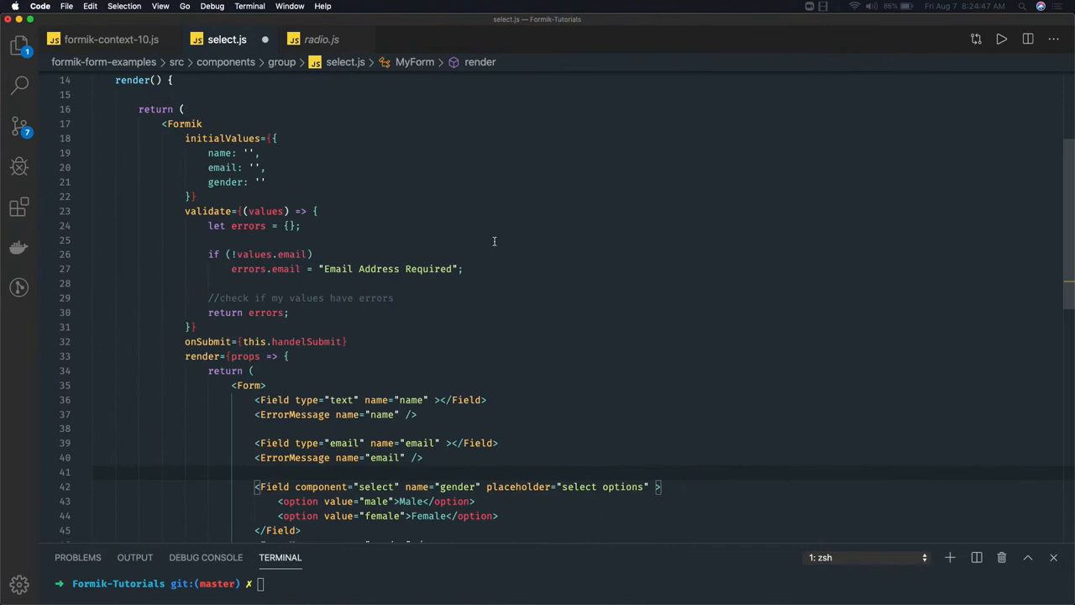
- After gender: '' in initialValues, add a trailing comma and start a new line
scroll(down, 3)
text(,)
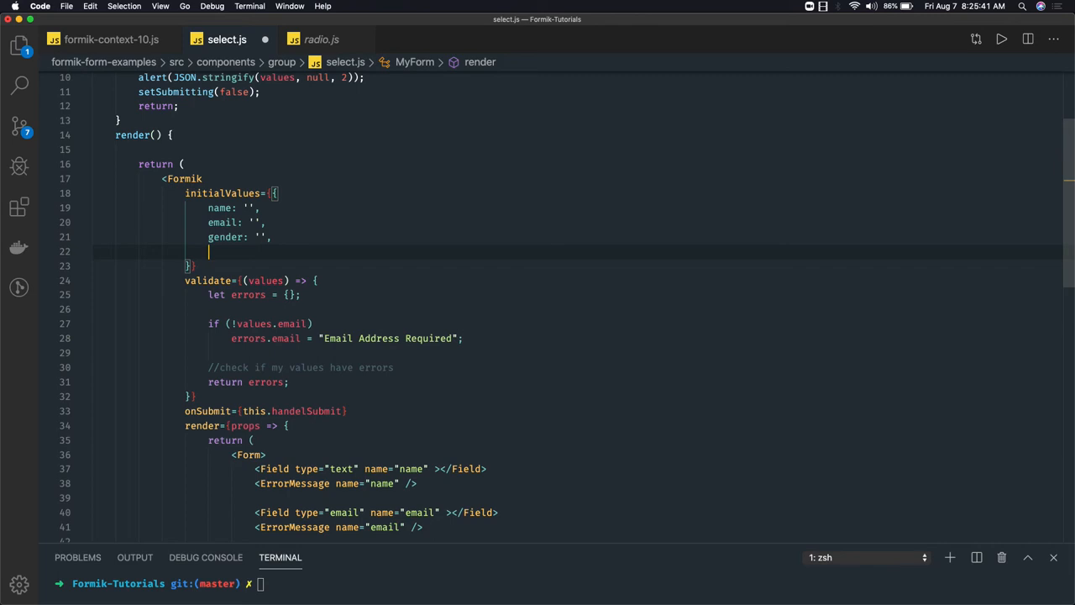
- Type domain: '' into initialValues and move down to the gender ErrorMessage in the Form
text(domain)
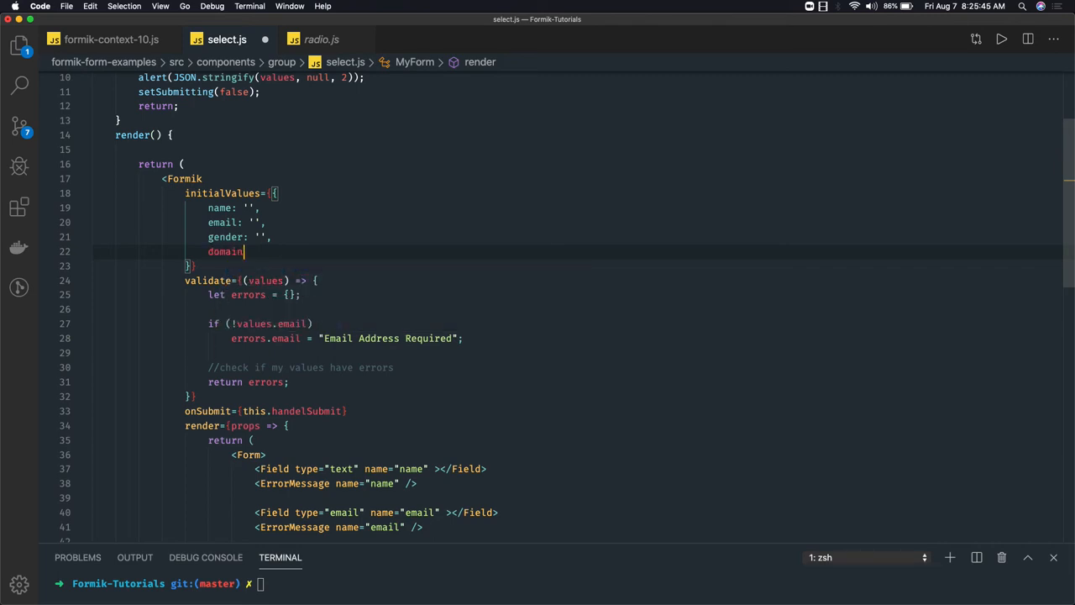
text(:)
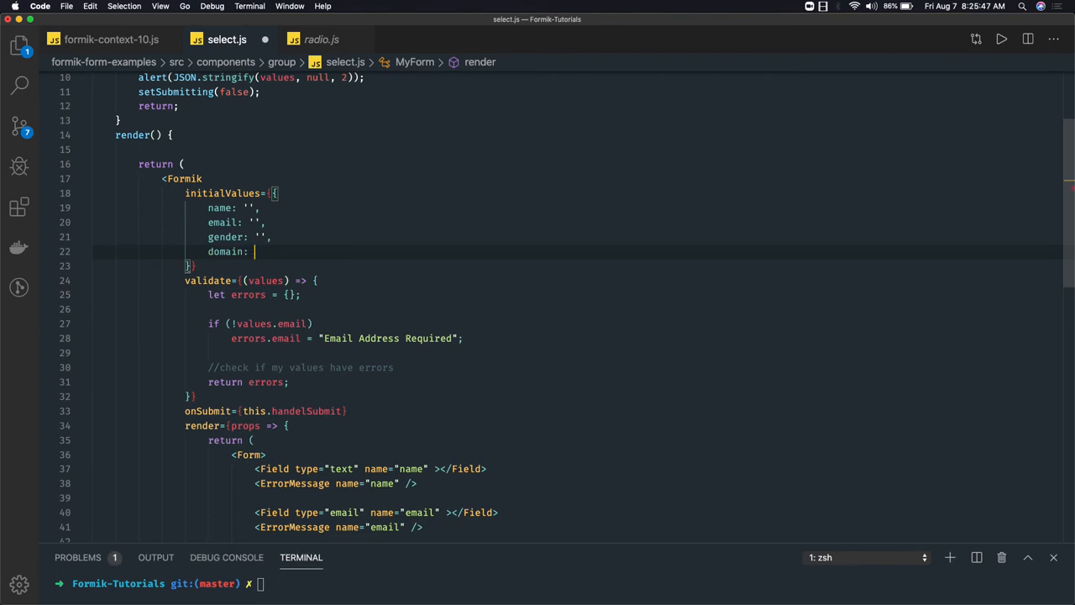
text('')
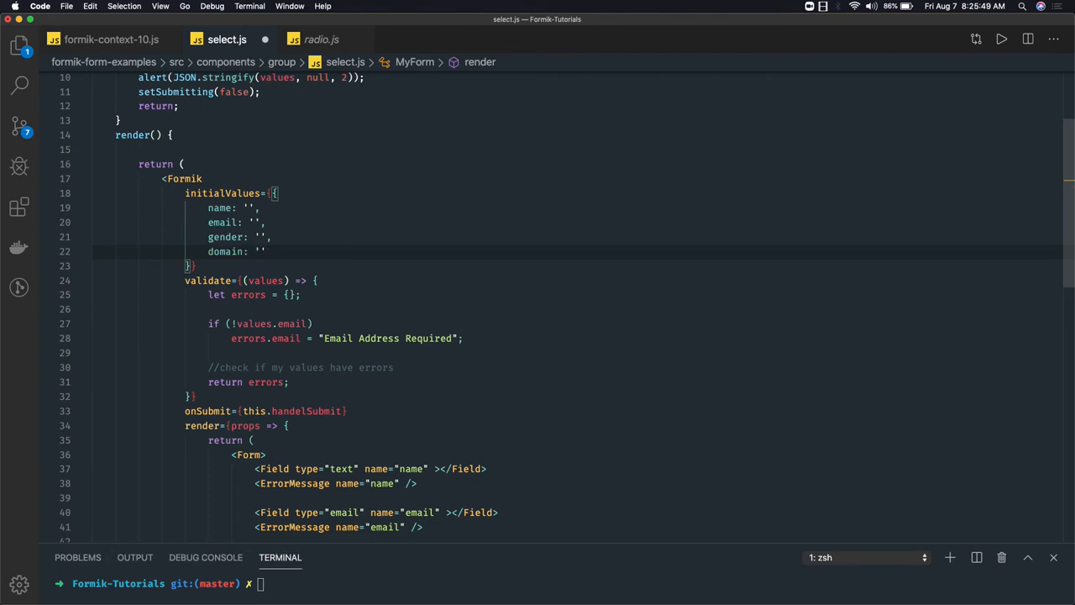
scroll(down, 3)
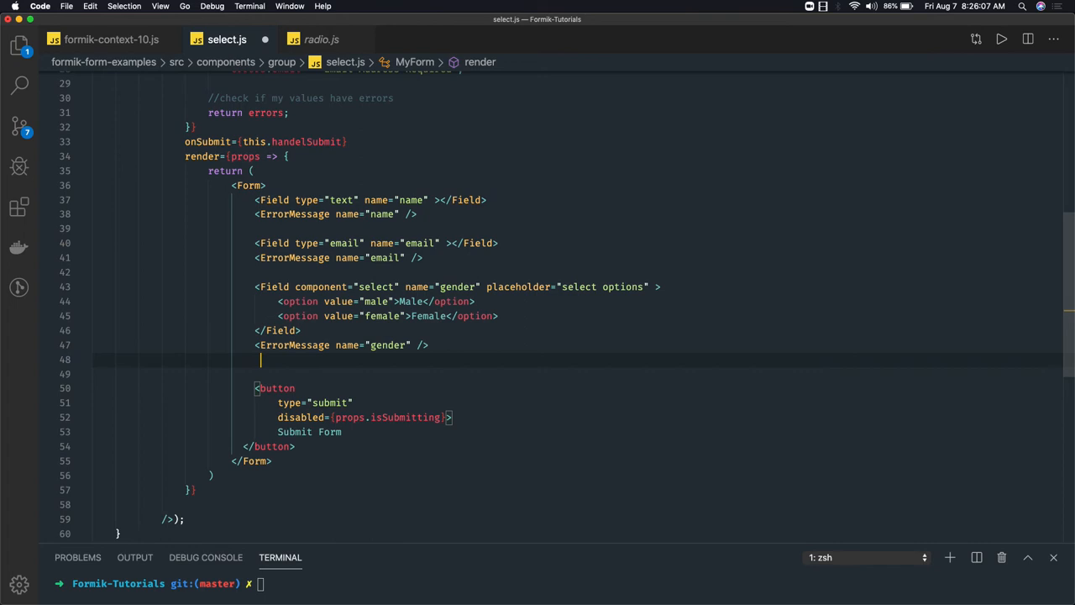
- Write <Field type="radio" name="domain" value=".com" /> and duplicate that line below
text(<Field)
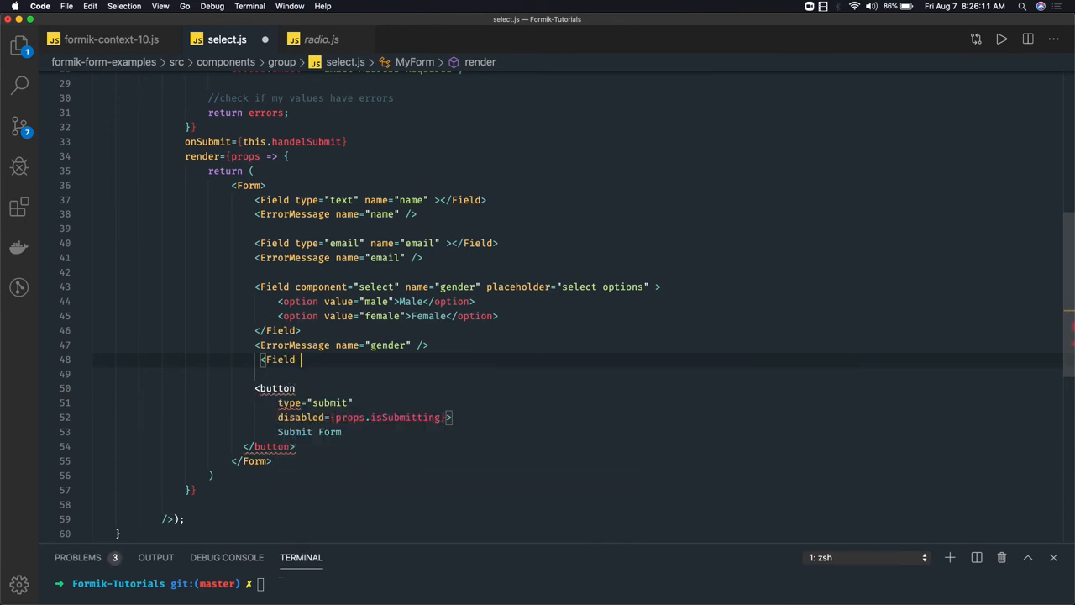
text(type="ra)
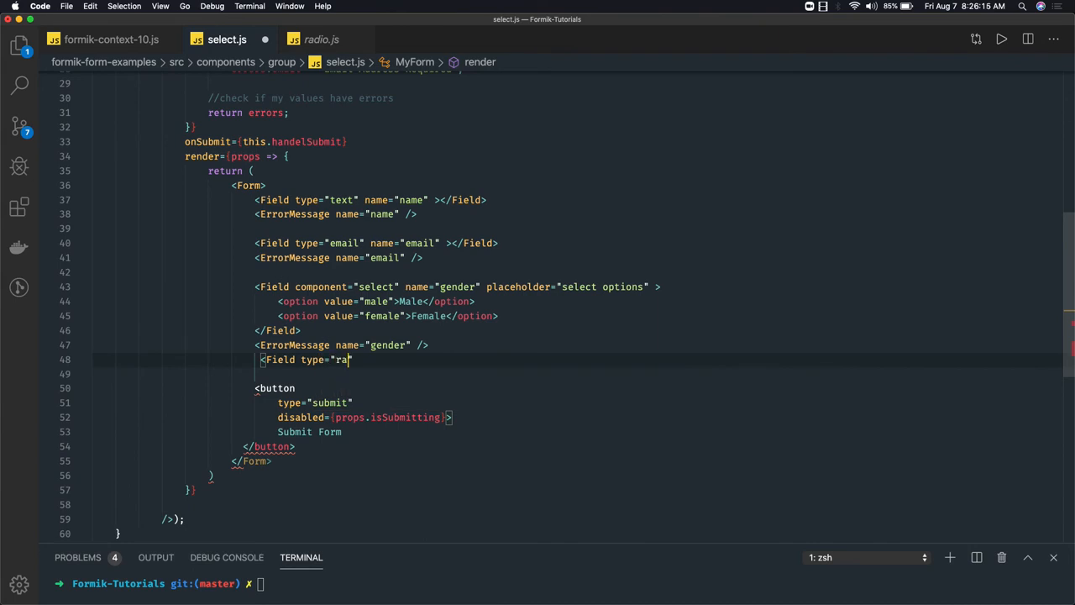
text(dio)
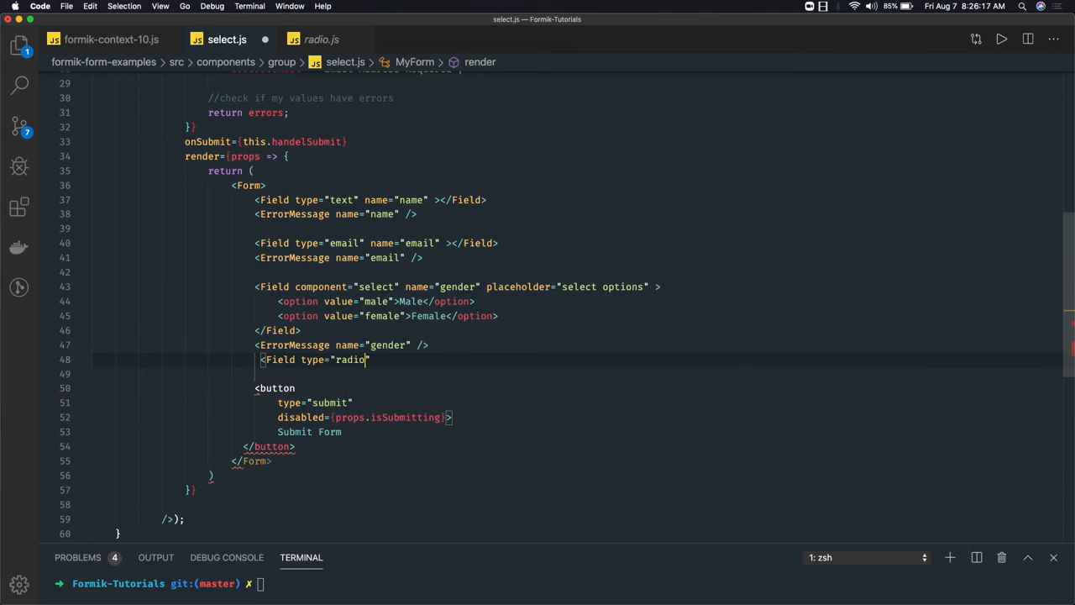
text(name="do)
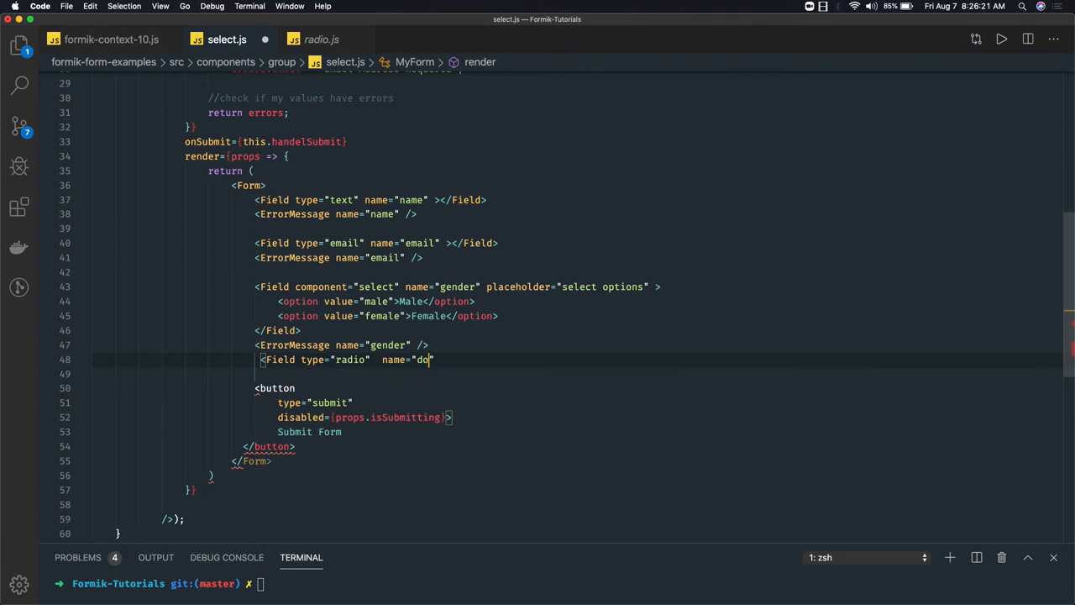
text(main)
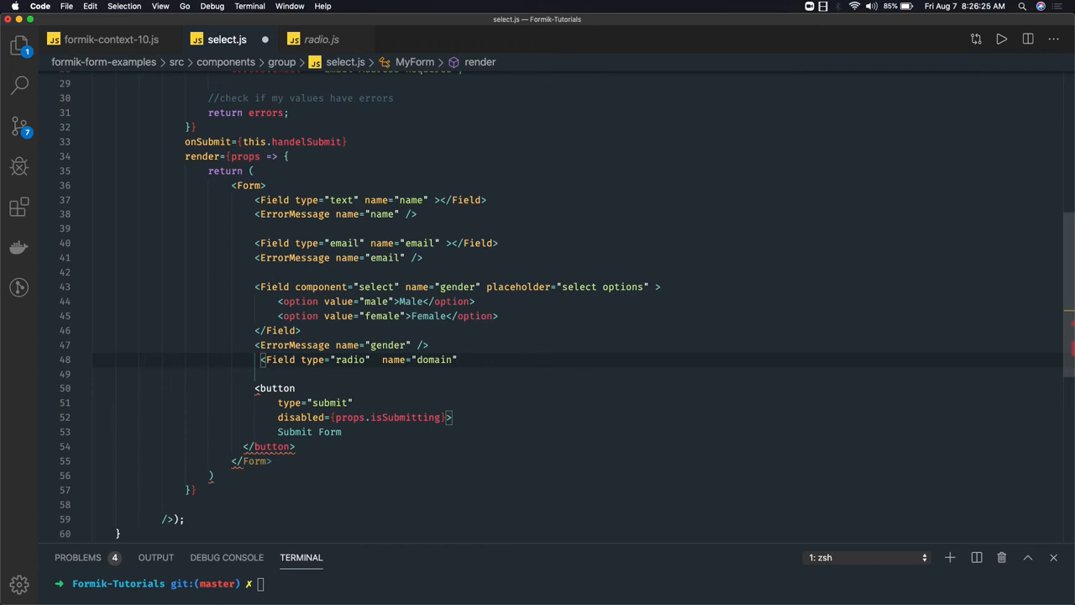
text(value=")
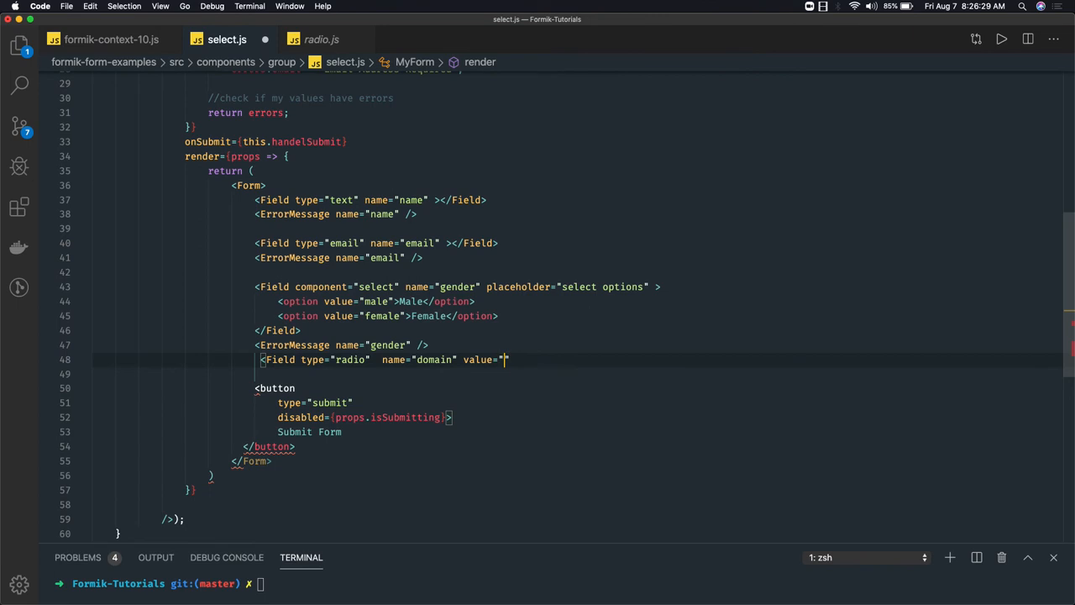
text(.com")
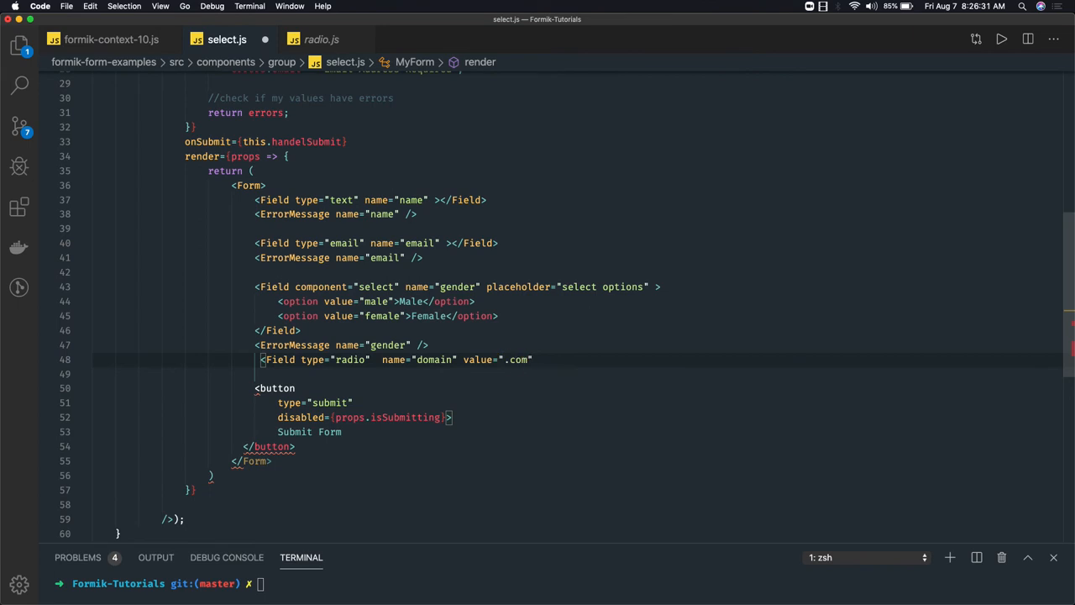
text(/>)
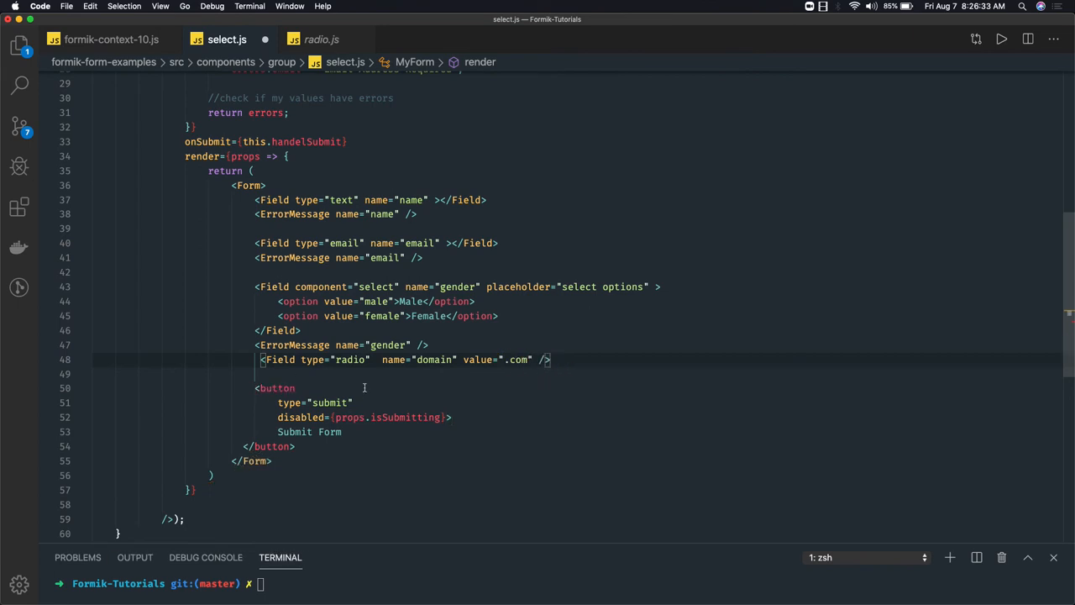
click(550, 359)
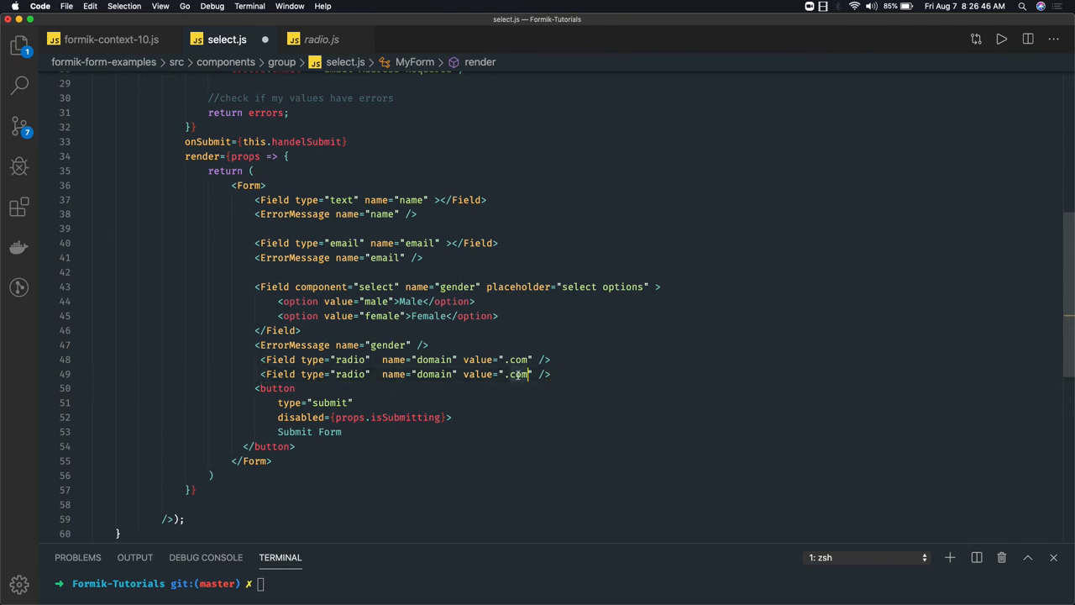
- Change the copied radio values to .net and .in, with a blank line above the Fields
text(net)
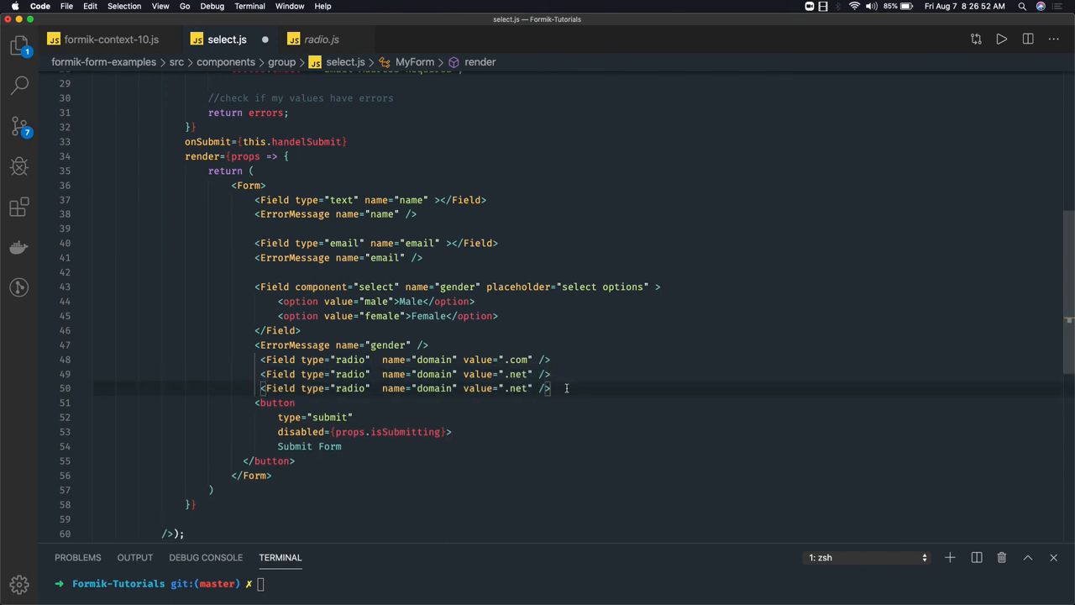
text(in)
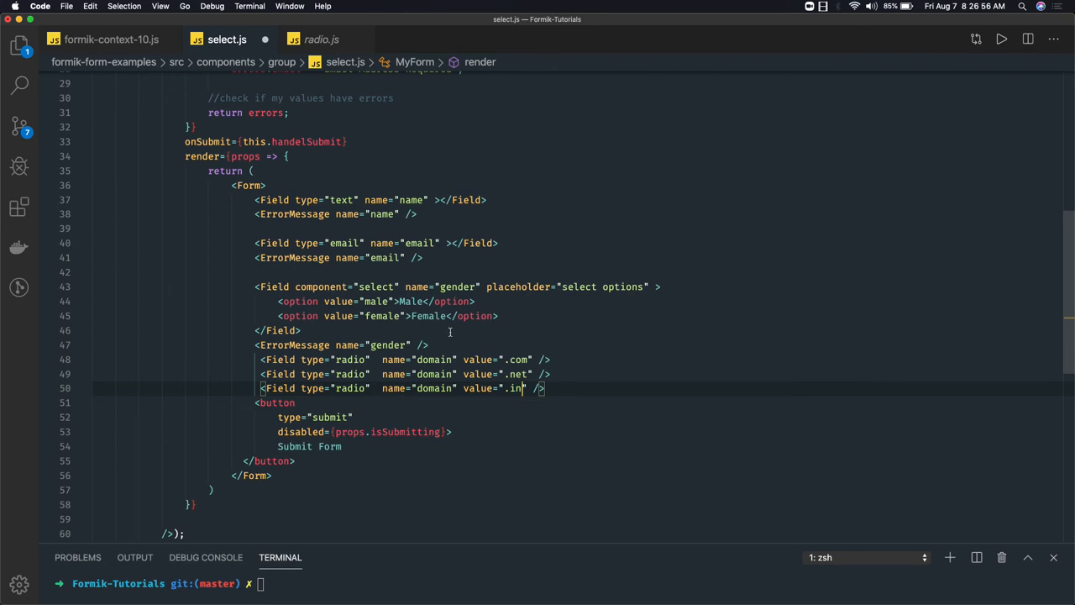
click(452, 360)
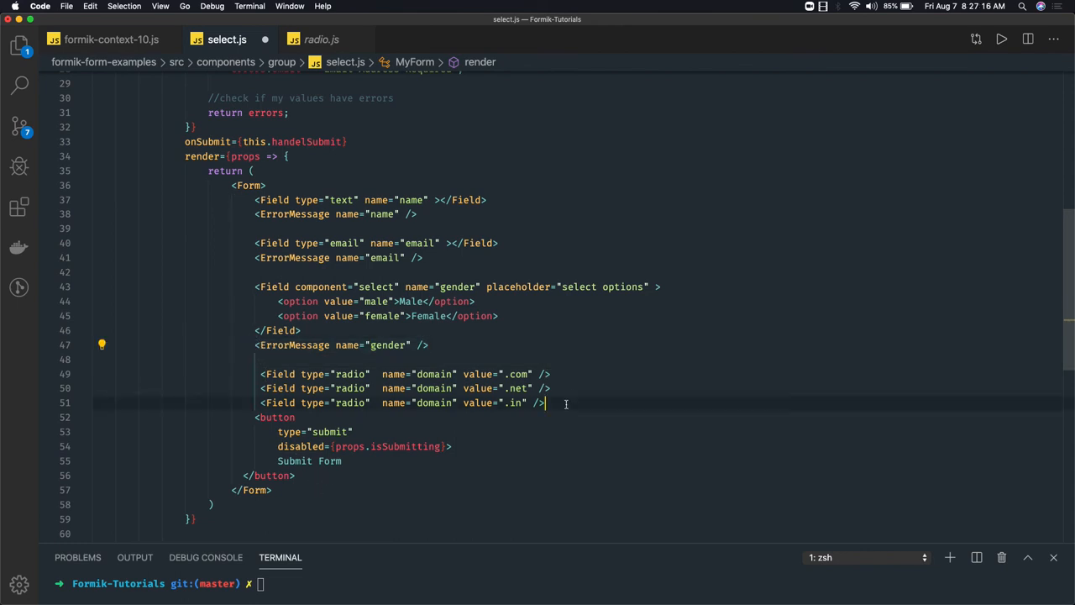
- Add <ErrorMessage name="domain" /> and <span>{values.domain}</span> under the radio Fields
text(<ErrorMessage name="gender" />)
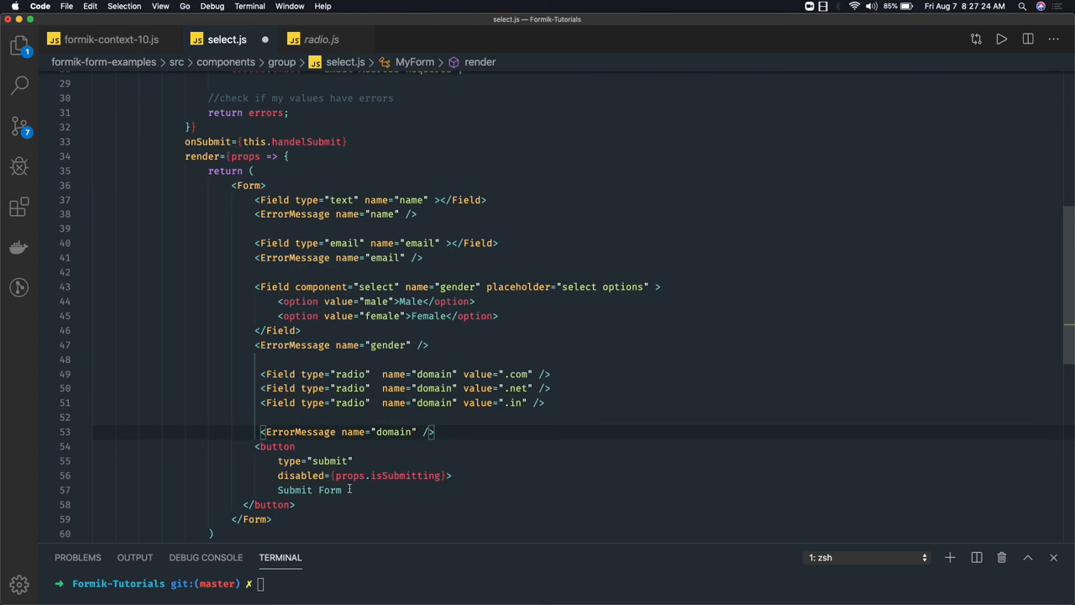
mouse_move(296, 422)
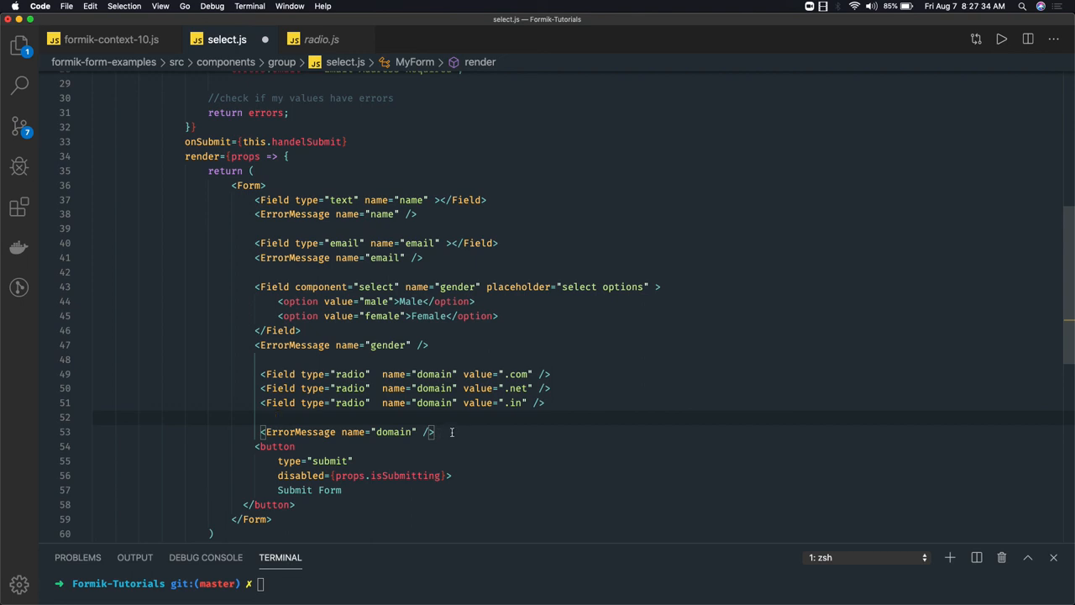
text(<span>{}</span>)
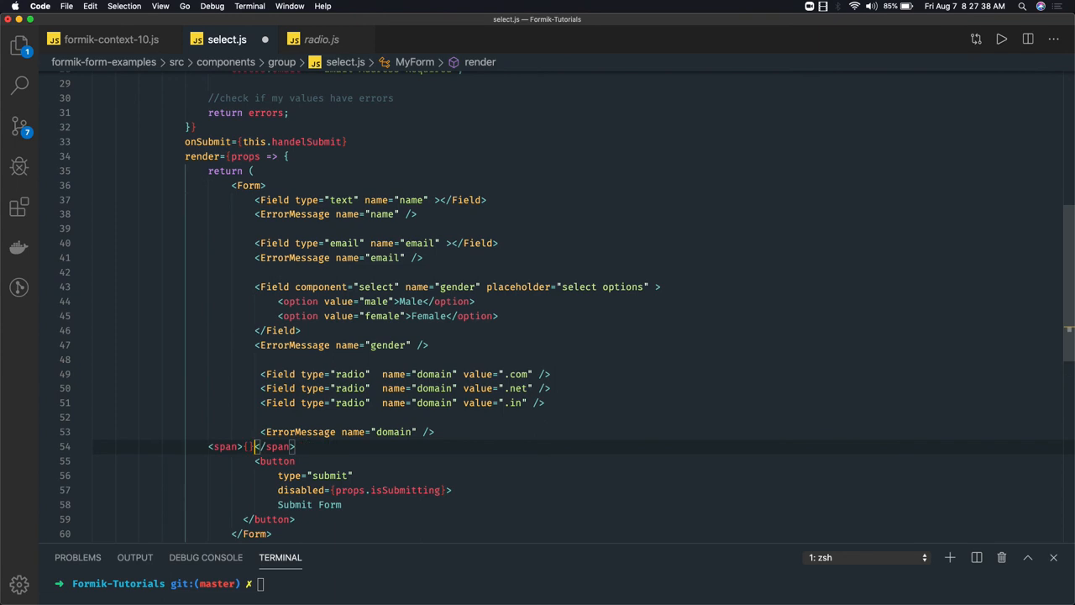
text(value)
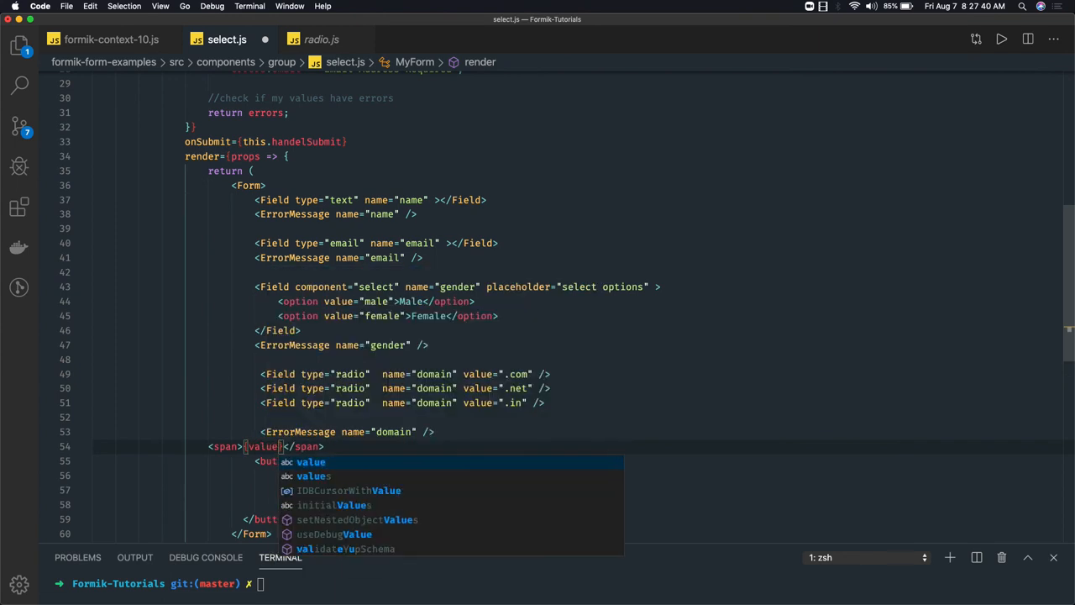
text(.domain)
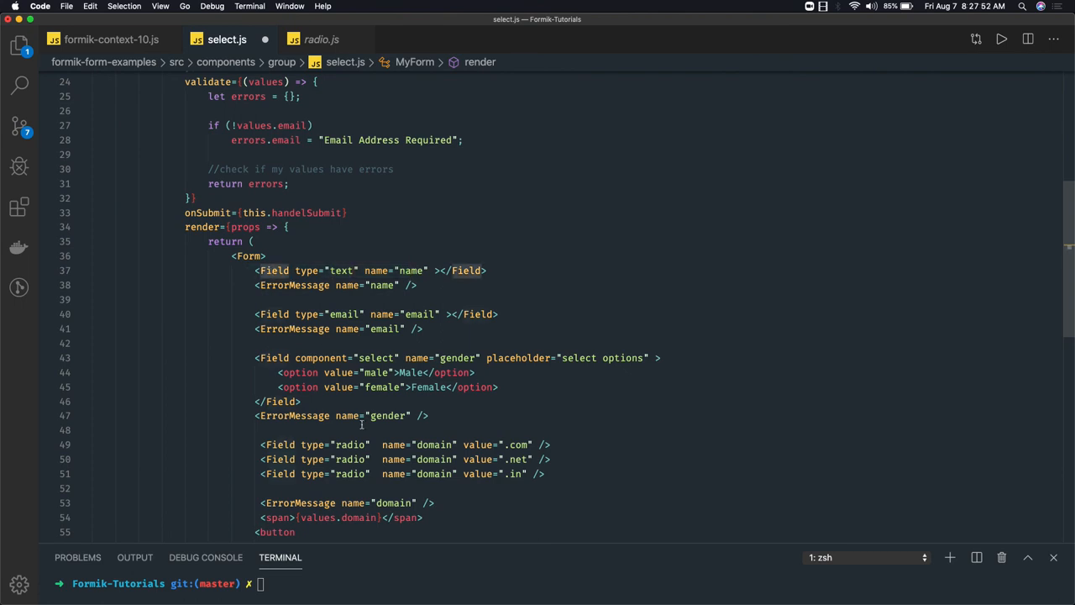
scroll(down, 3)
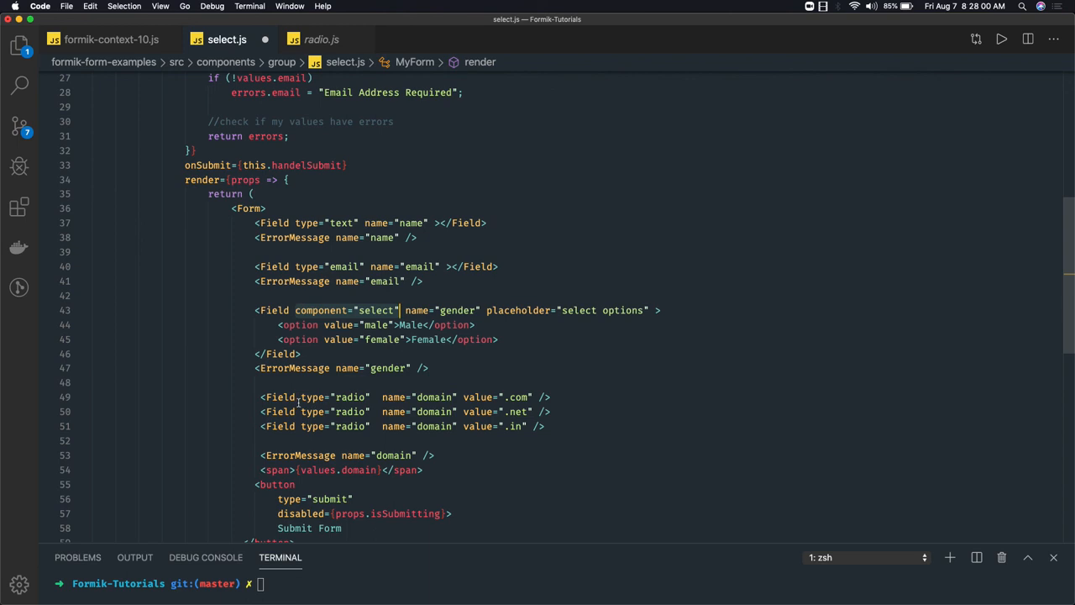
click(317, 397)
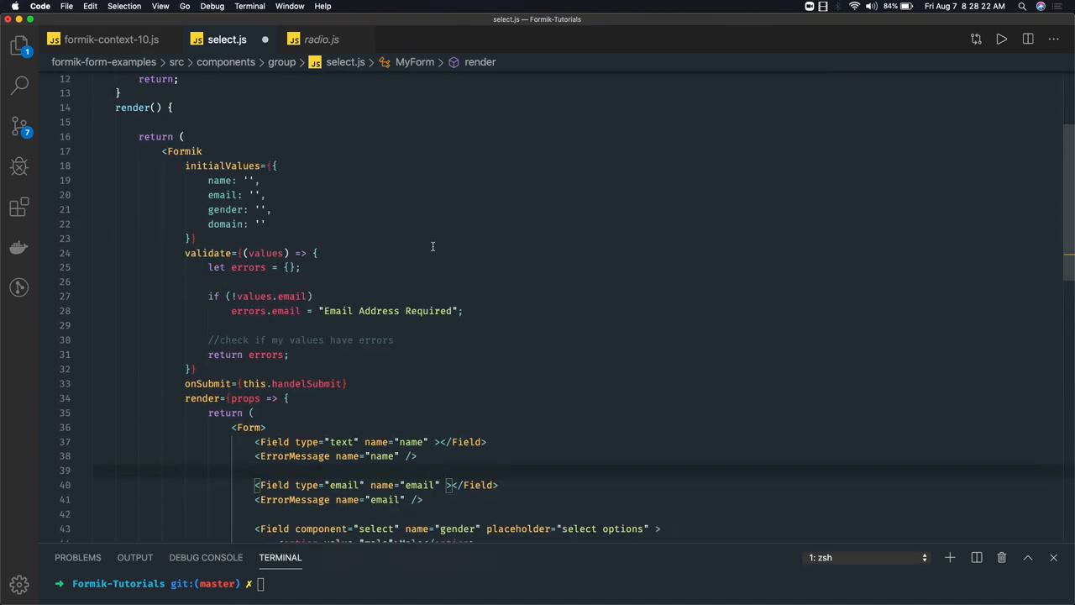
scroll(down, 3)
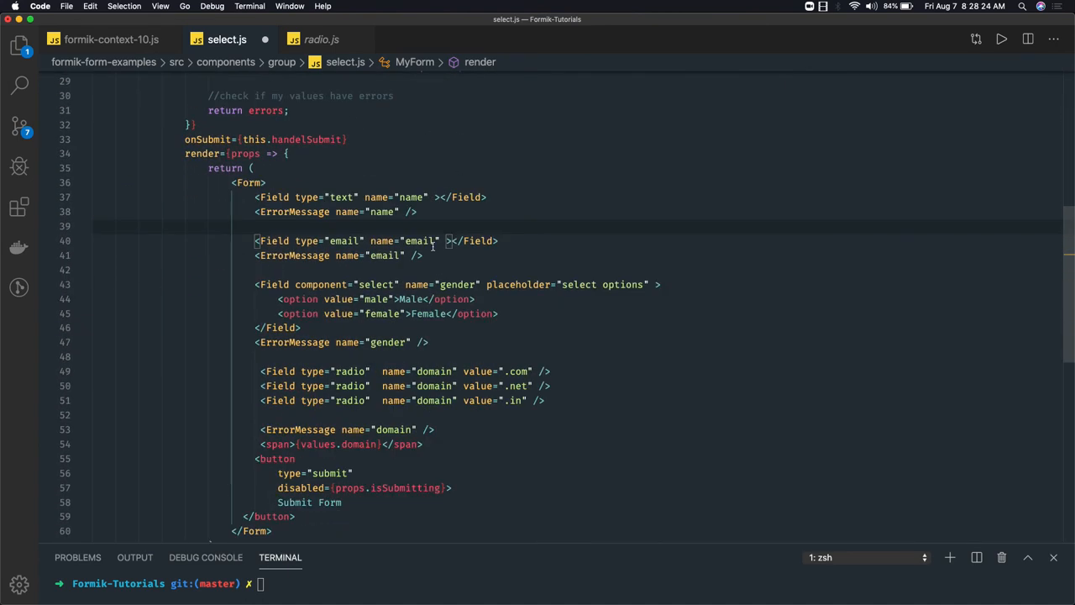